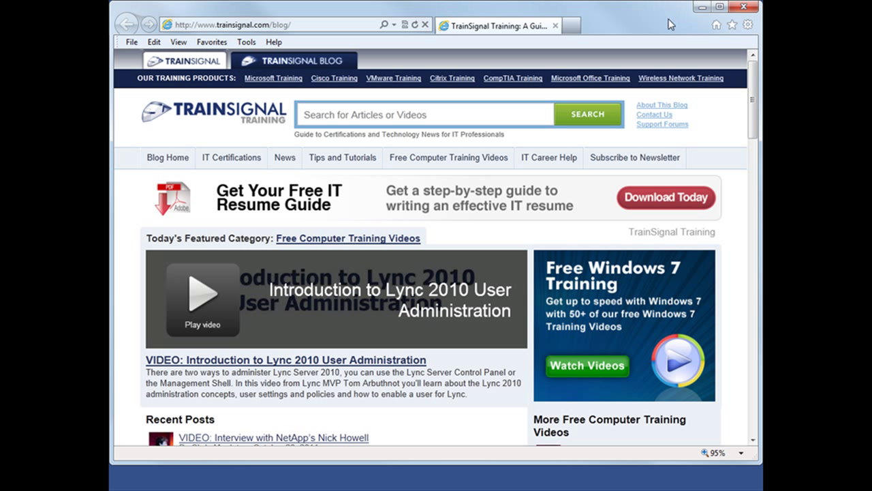
{"action": "mouse_move", "coordinate": [669, 23]}
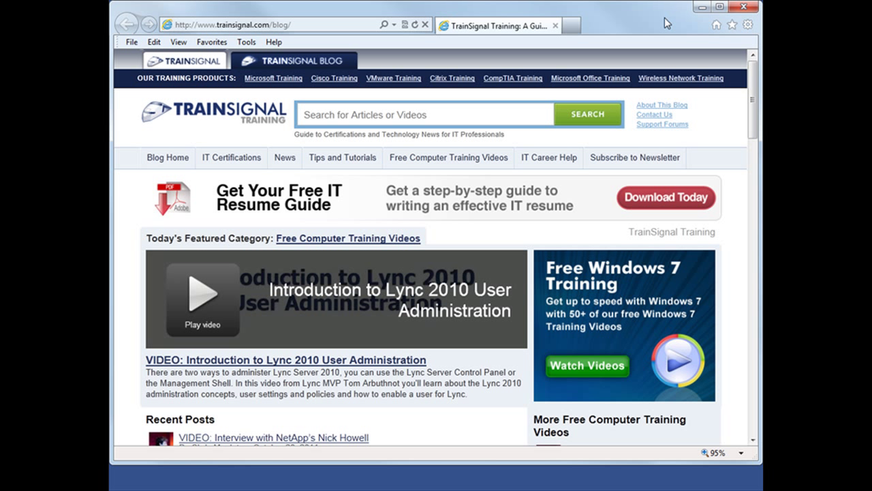
{"action": "mouse_move", "coordinate": [683, 17]}
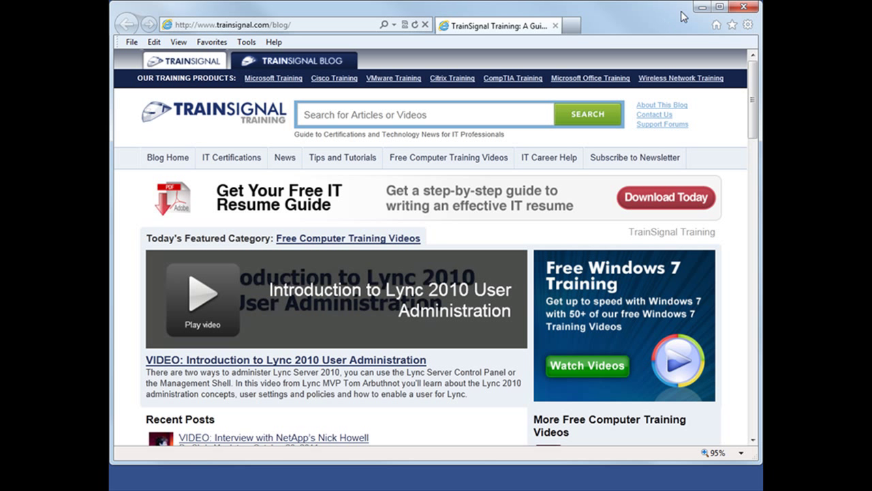
Step: Open Manage Add-ons from the Tools menu to view the Tracking Protection lists
{"action": "left_click", "coordinate": [748, 25]}
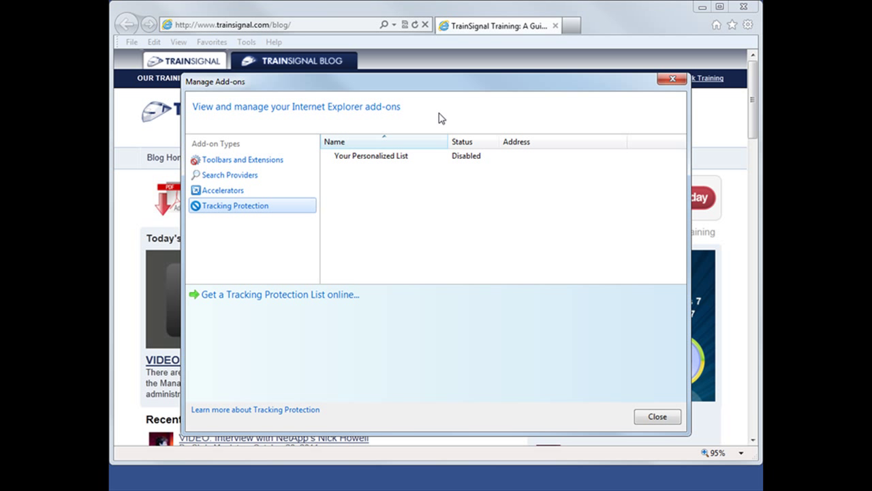
{"action": "mouse_move", "coordinate": [409, 140]}
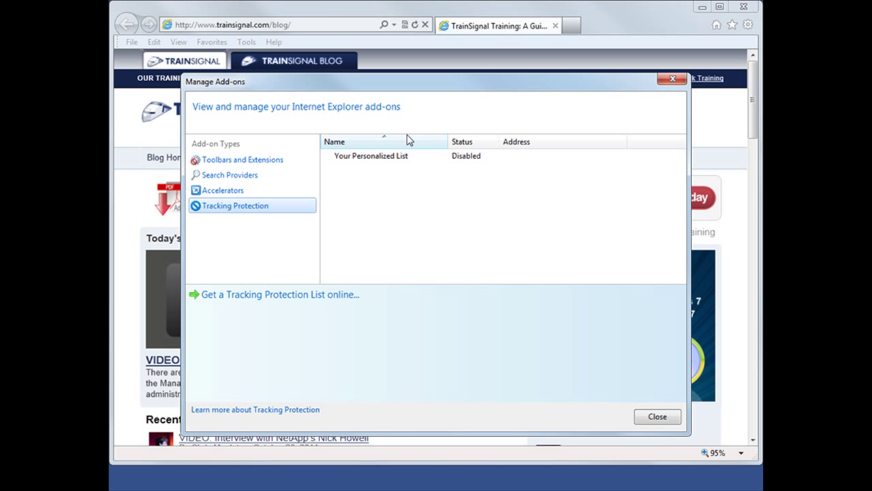
{"action": "mouse_move", "coordinate": [391, 164]}
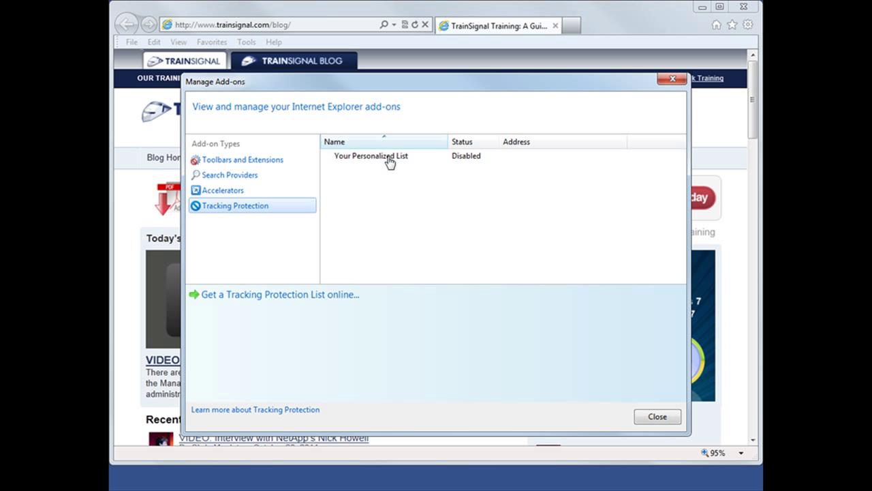
{"action": "mouse_move", "coordinate": [340, 190]}
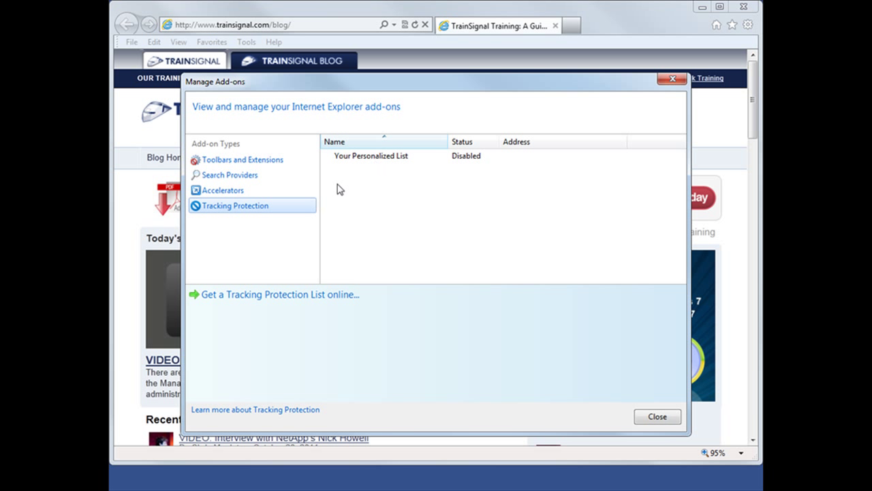
{"action": "mouse_move", "coordinate": [299, 301]}
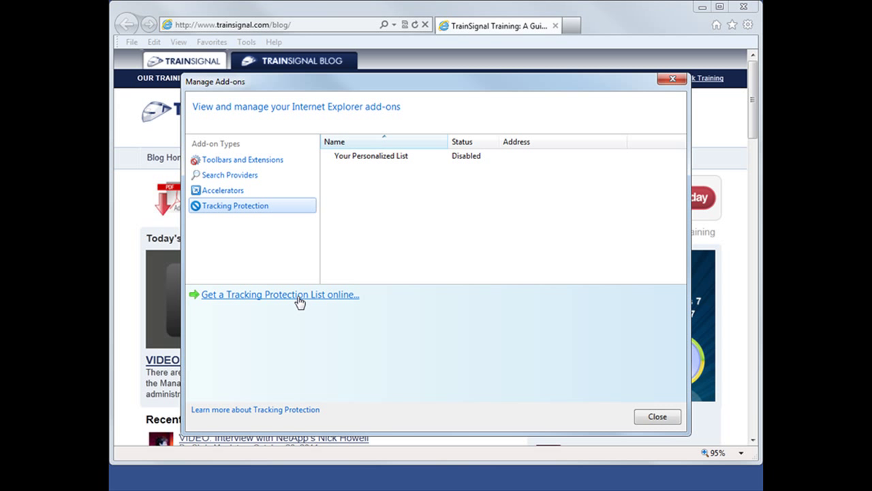
Step: Open the online Tracking Protection Lists gallery and browse the EasyPrivacy, Fanboy and Abine lists
{"action": "left_click", "coordinate": [279, 294]}
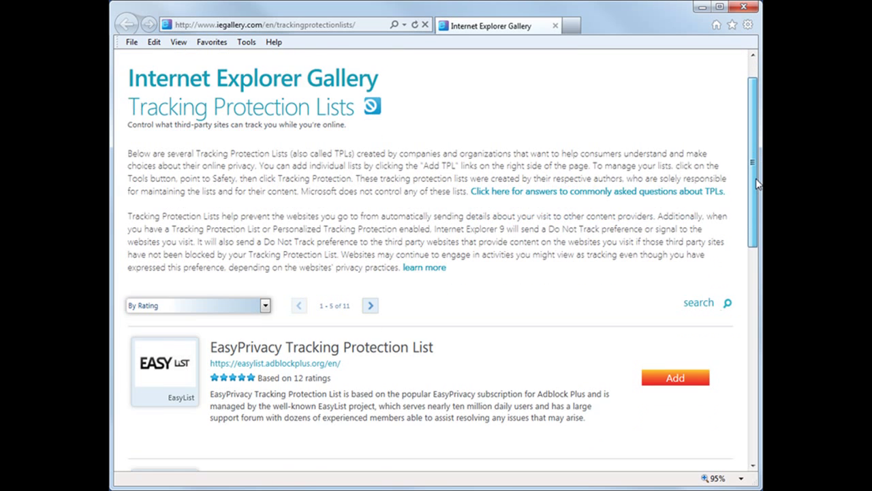
{"action": "scroll", "scroll_direction": "down", "scroll_amount": 3}
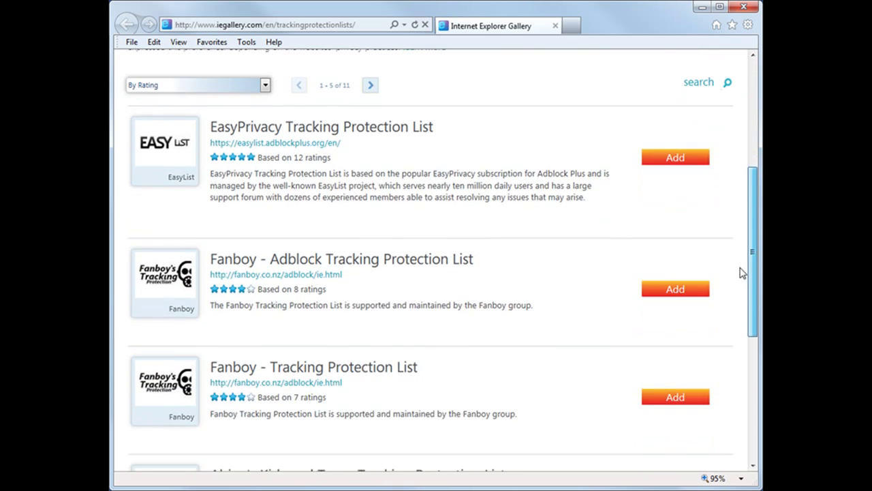
{"action": "scroll", "scroll_direction": "down", "scroll_amount": 3}
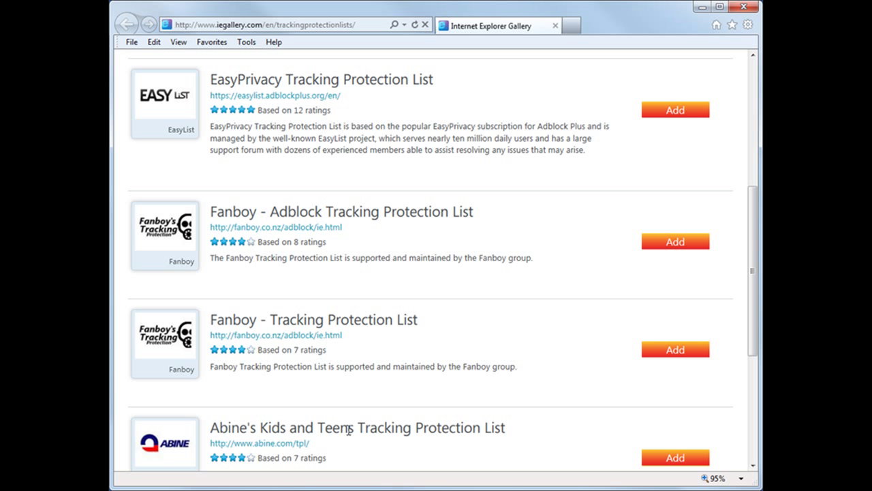
{"action": "mouse_move", "coordinate": [280, 216]}
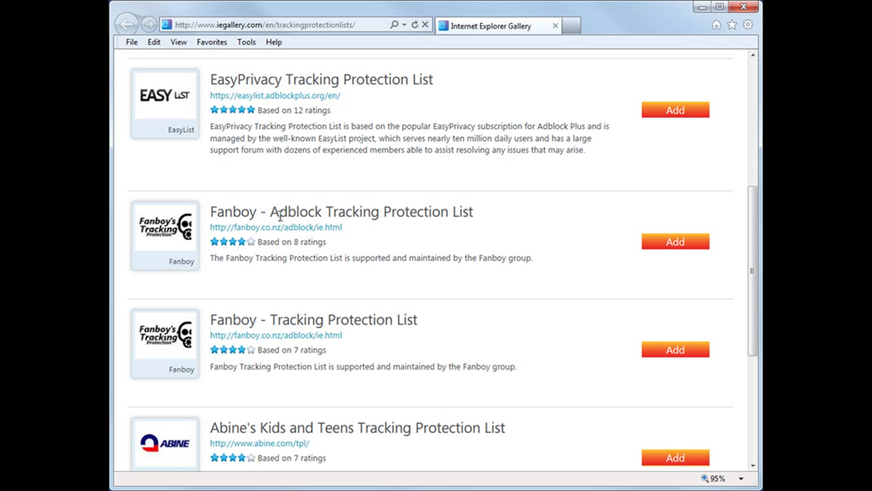
{"action": "mouse_move", "coordinate": [660, 233]}
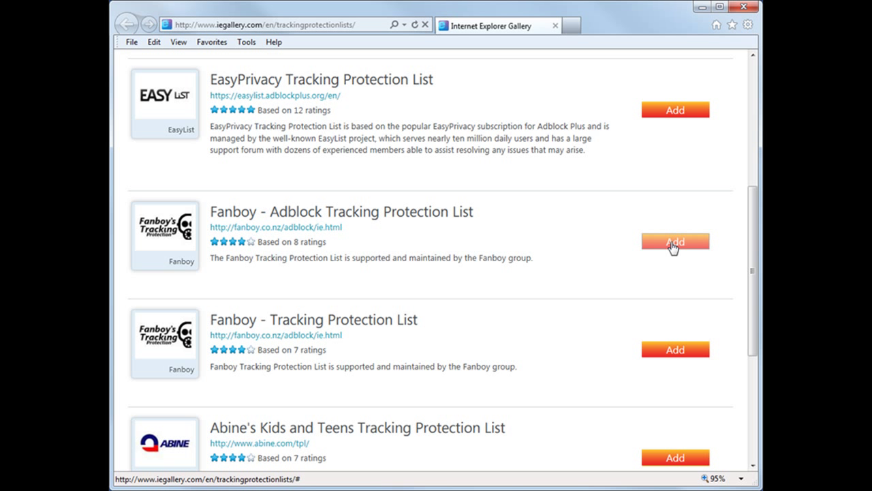
Step: Add the Fanboy - Adblock Tracking Protection List and reopen Manage Add-ons to verify it
{"action": "left_click", "coordinate": [674, 242]}
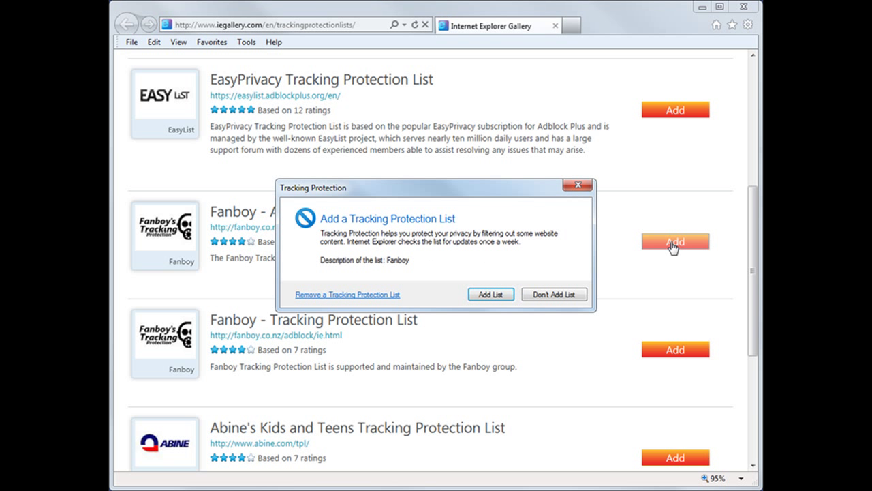
{"action": "left_click", "coordinate": [554, 294]}
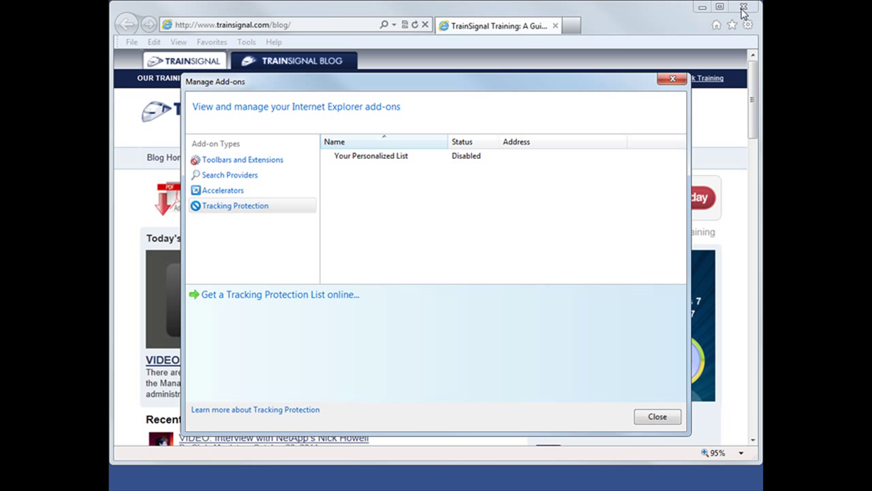
{"action": "mouse_move", "coordinate": [357, 196]}
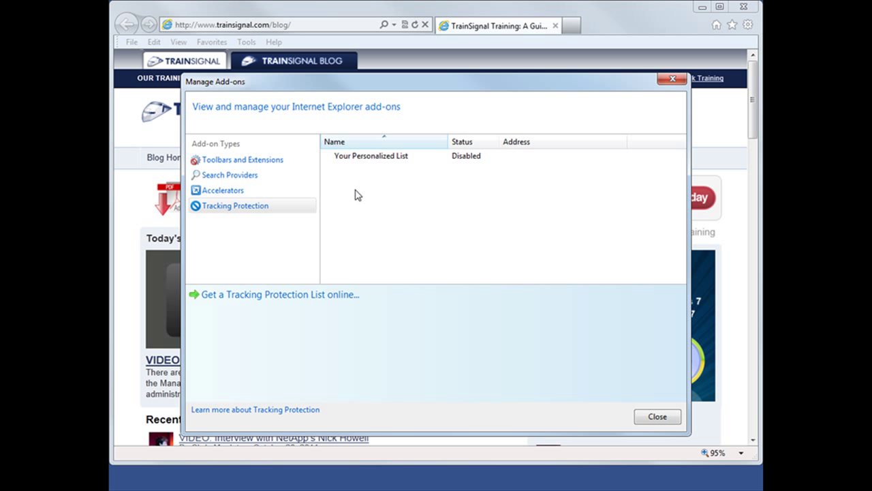
{"action": "left_click", "coordinate": [656, 416]}
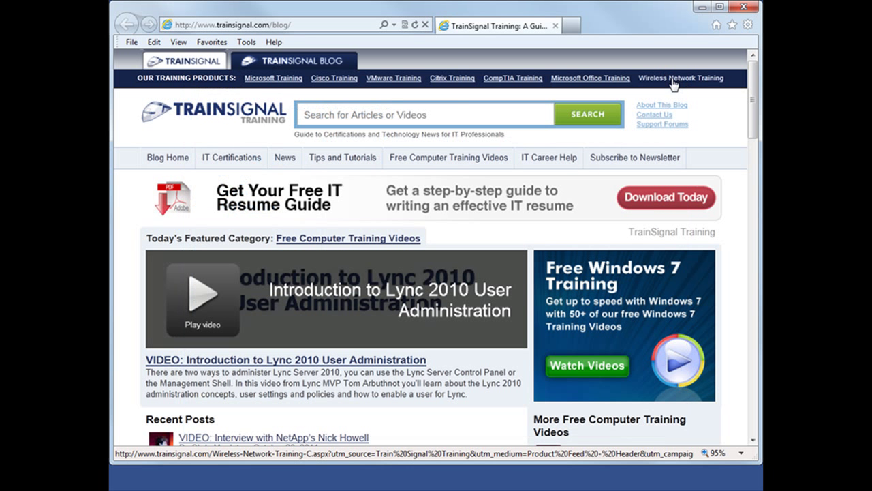
{"action": "left_click", "coordinate": [748, 25]}
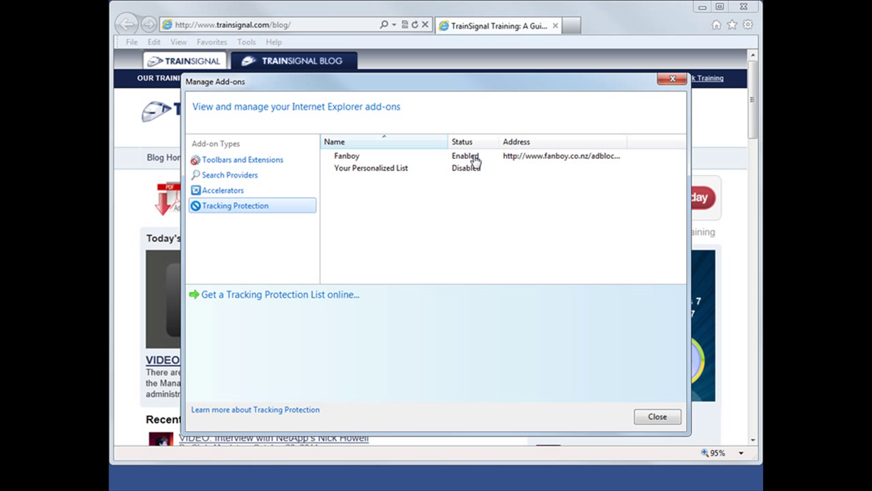
{"action": "mouse_move", "coordinate": [475, 171]}
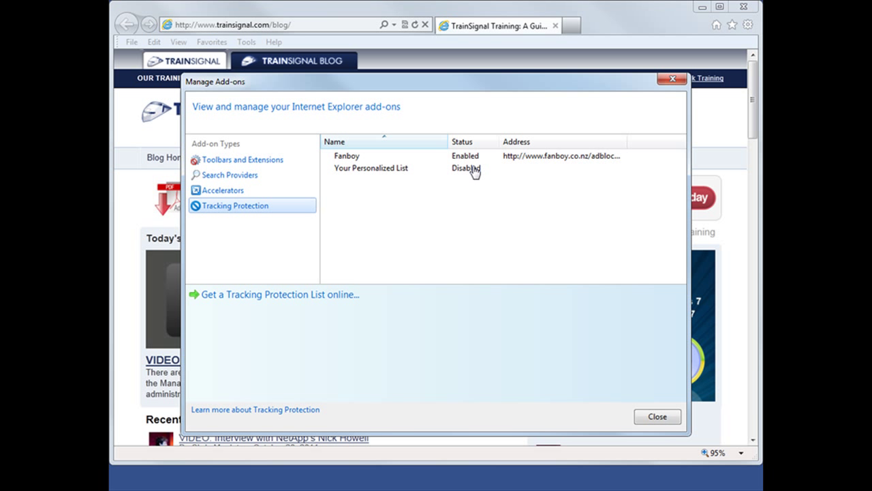
Step: Enable Your Personalized List and set it to automatically block content providers
{"action": "left_click", "coordinate": [370, 168]}
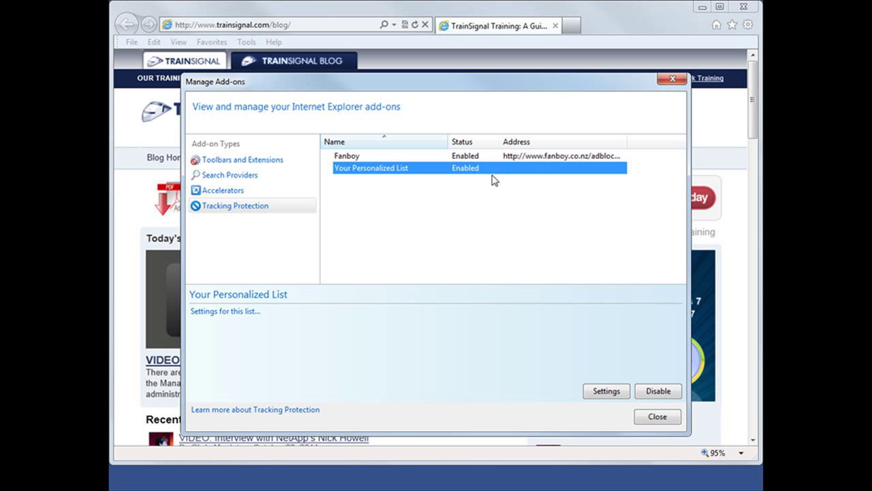
{"action": "mouse_move", "coordinate": [482, 177]}
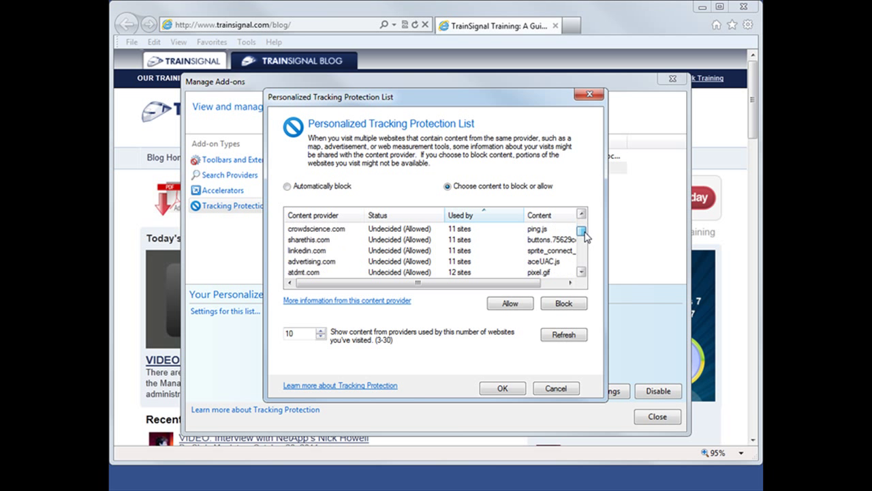
{"action": "left_click", "coordinate": [581, 232]}
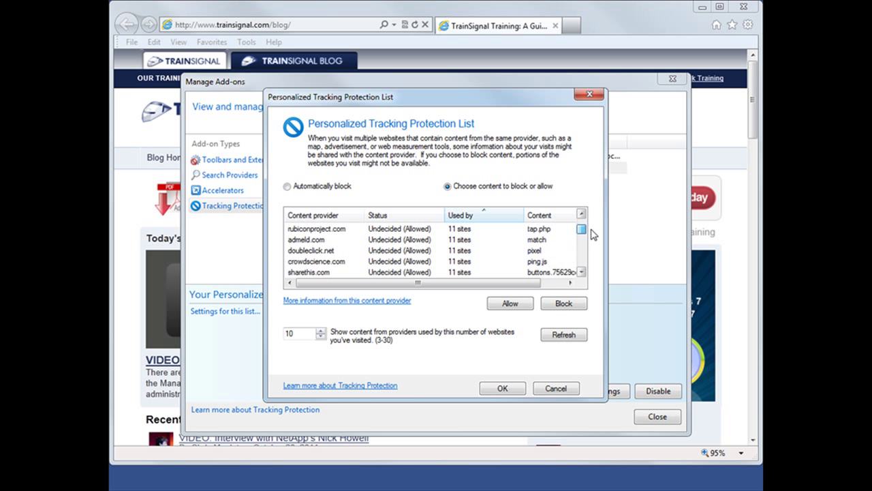
{"action": "scroll", "scroll_direction": "down", "scroll_amount": 3}
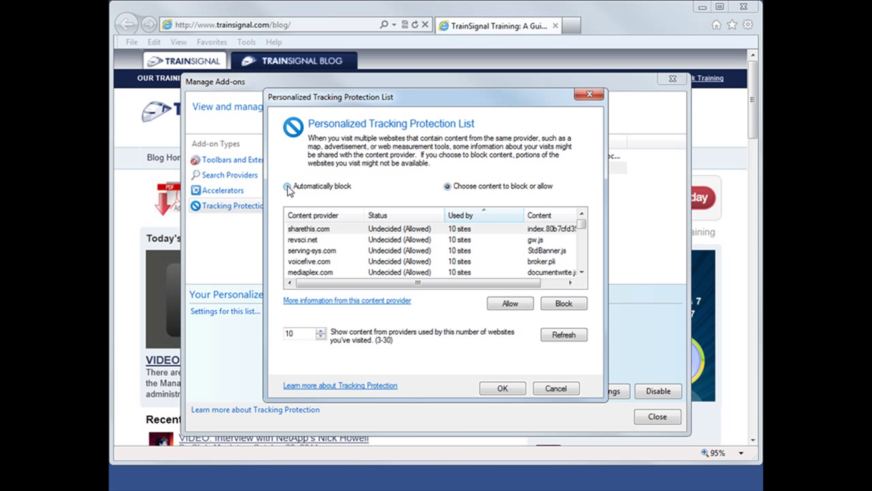
{"action": "left_click", "coordinate": [287, 186]}
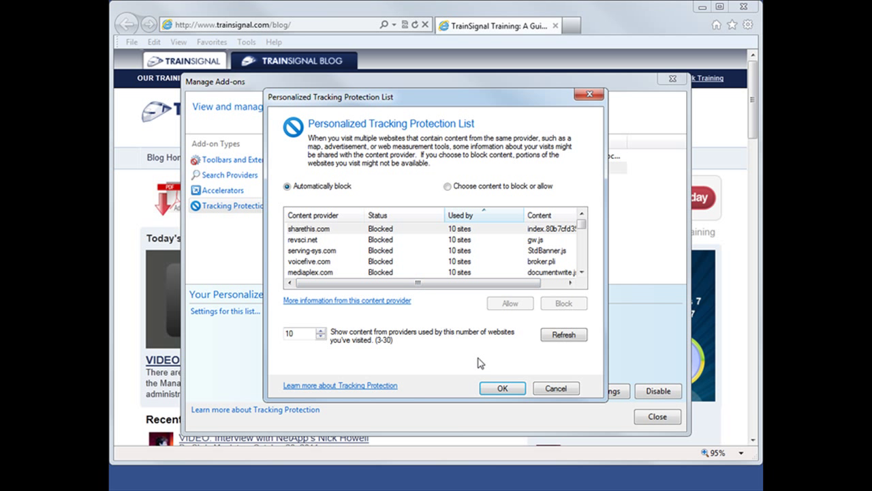
{"action": "left_click", "coordinate": [502, 388]}
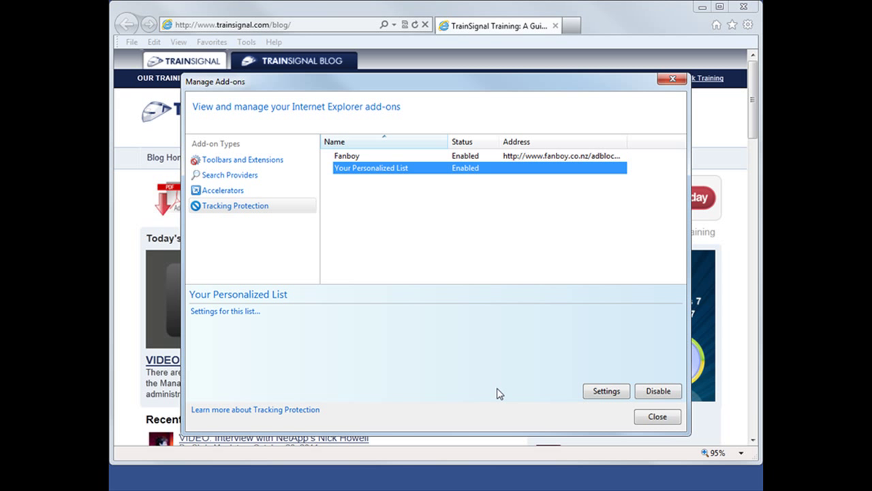
{"action": "mouse_move", "coordinate": [563, 395]}
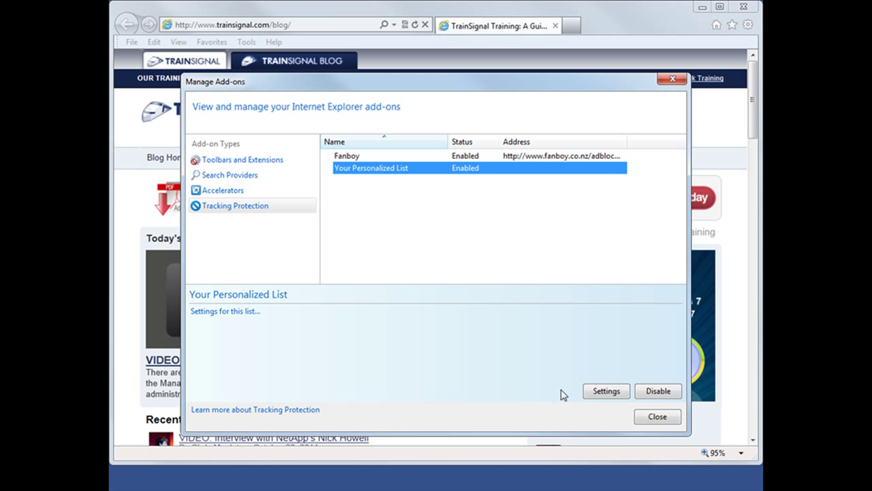
Step: Close Manage Add-ons and turn on ActiveX Filtering from the Tools menu
{"action": "left_click", "coordinate": [657, 416]}
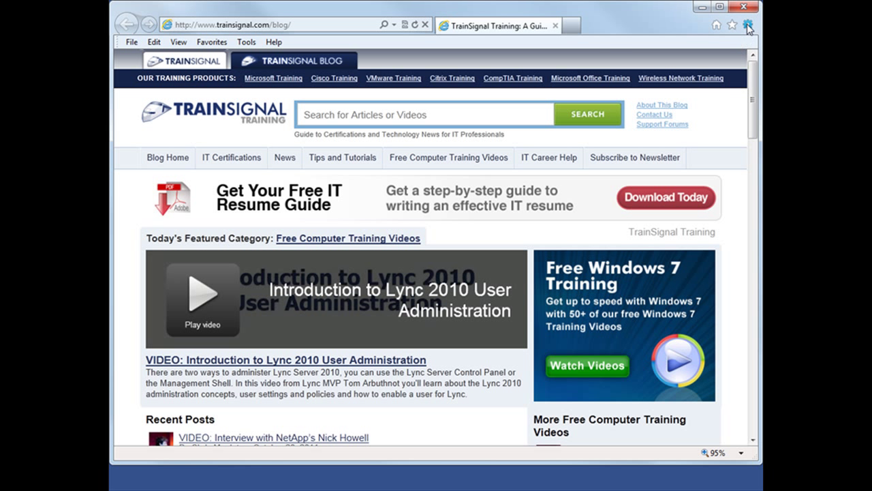
{"action": "left_click", "coordinate": [748, 25]}
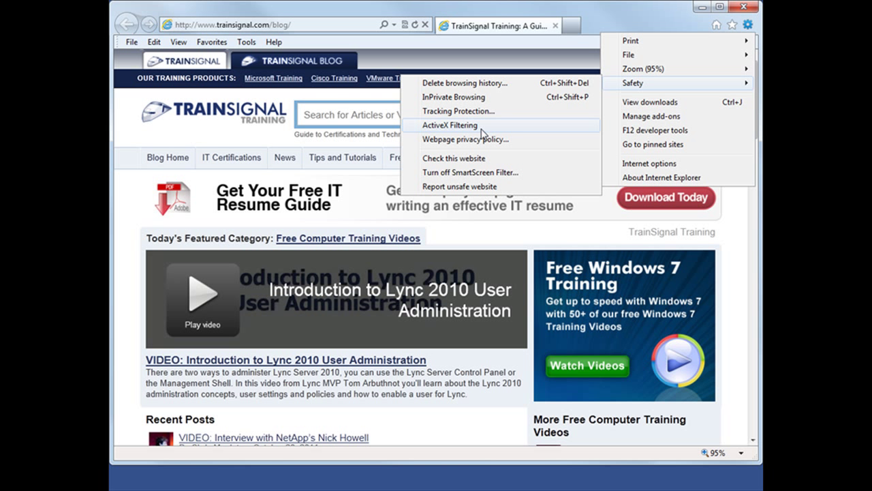
{"action": "left_click", "coordinate": [211, 41]}
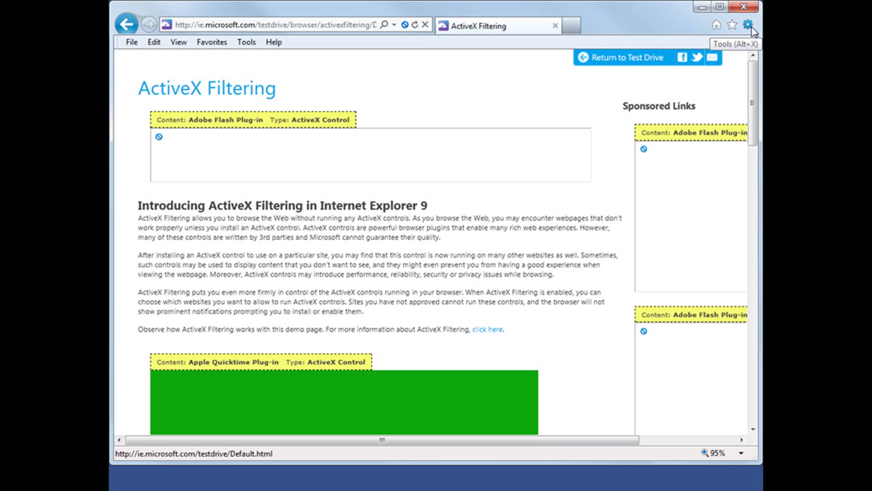
Step: Disable the Fanboy and Your Personalized List tracking protection lists, then view the page's plug-in content
{"action": "left_click", "coordinate": [748, 25]}
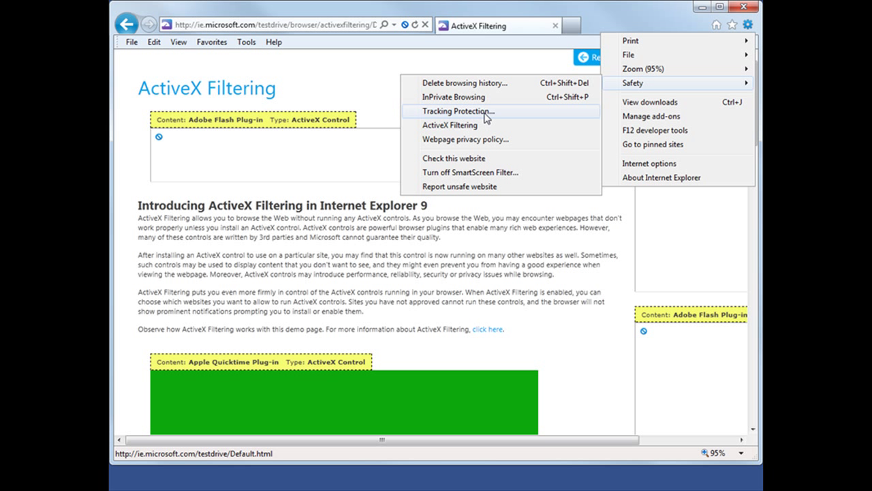
{"action": "left_click", "coordinate": [457, 111]}
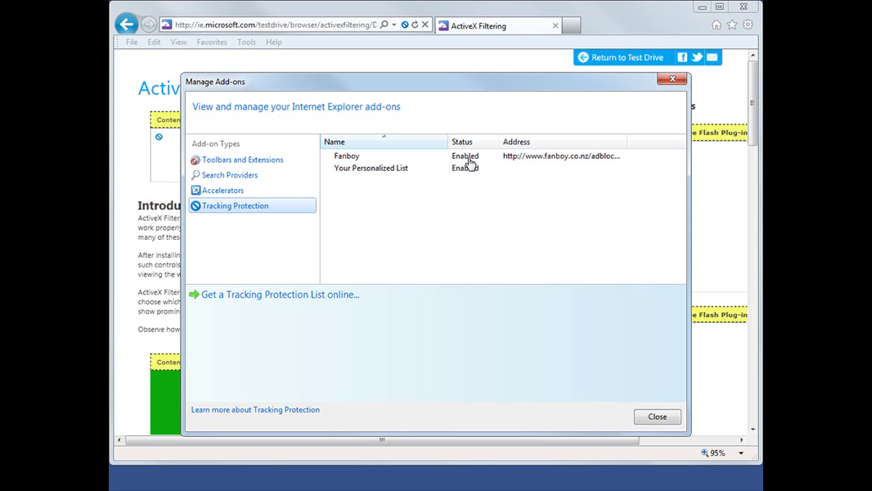
{"action": "left_click", "coordinate": [346, 156]}
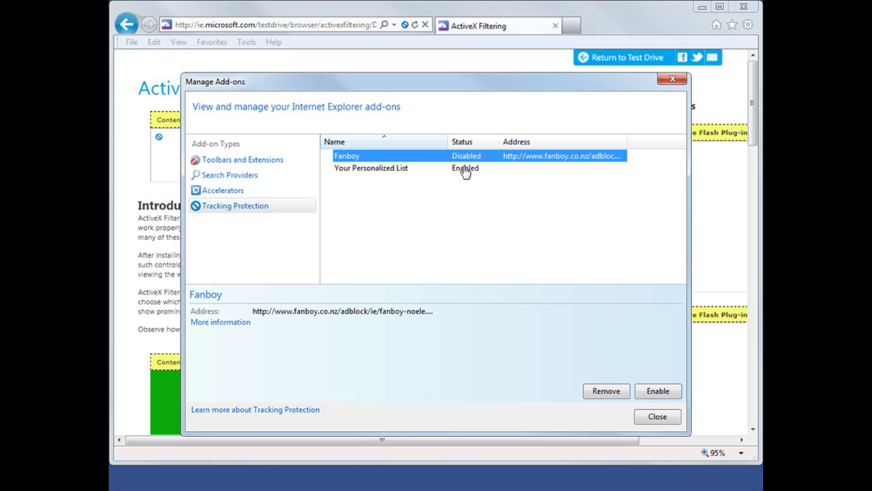
{"action": "left_click", "coordinate": [371, 167]}
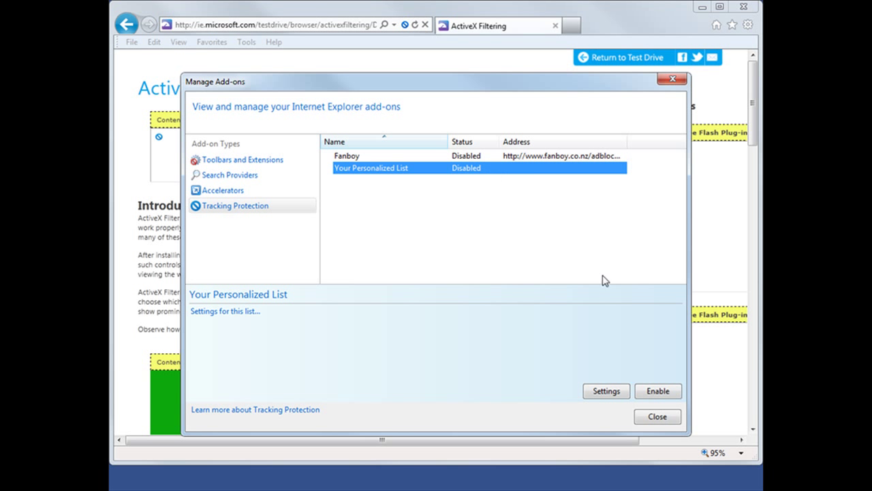
{"action": "left_click", "coordinate": [656, 416]}
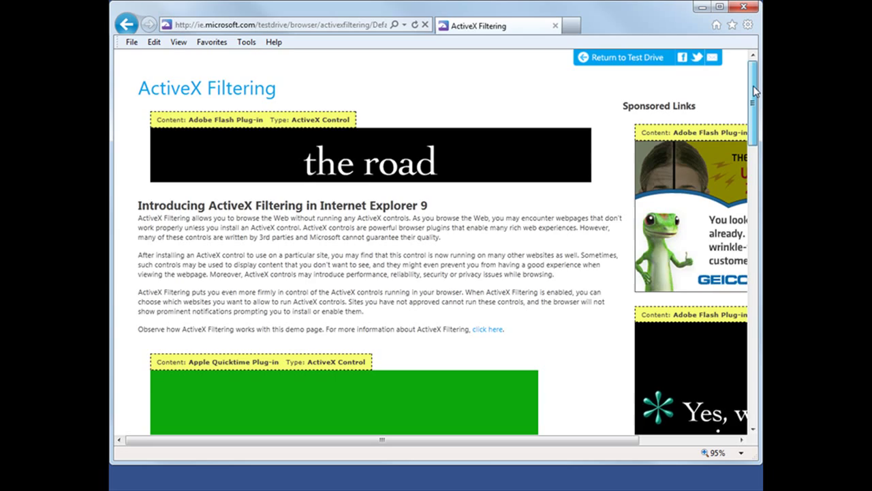
{"action": "scroll", "scroll_direction": "down", "scroll_amount": 3}
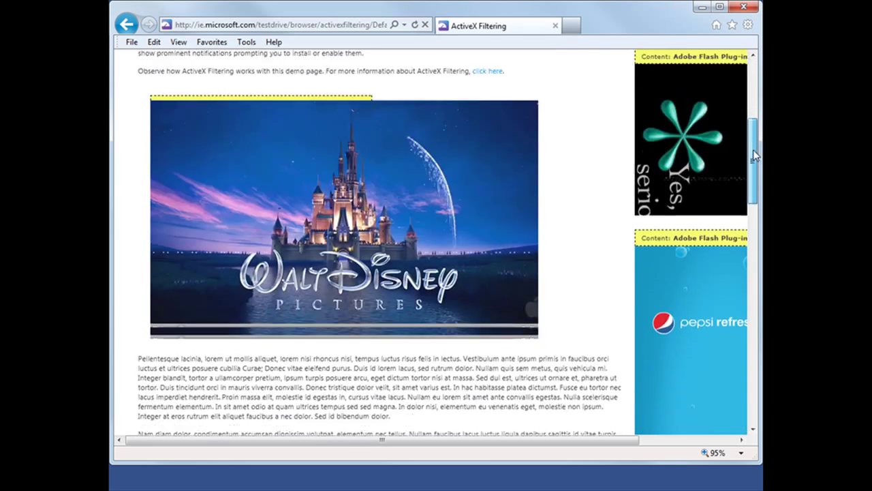
{"action": "scroll", "scroll_direction": "down", "scroll_amount": 3}
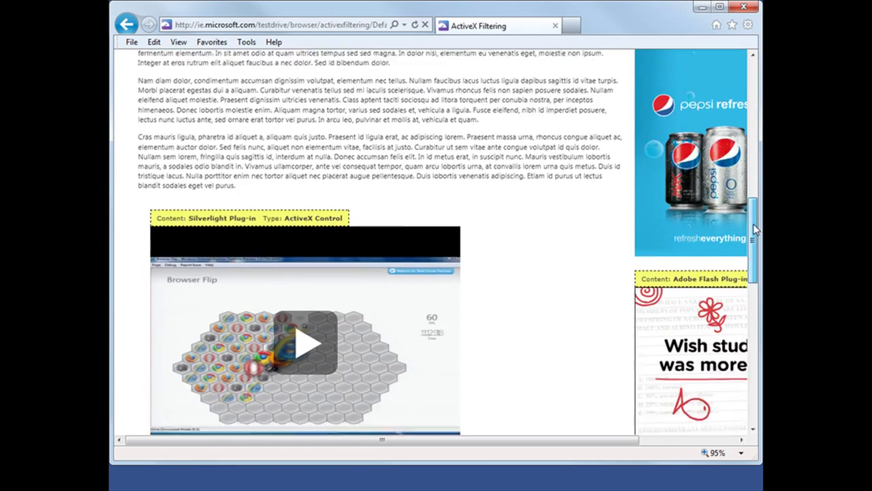
{"action": "scroll", "scroll_direction": "down", "scroll_amount": 3}
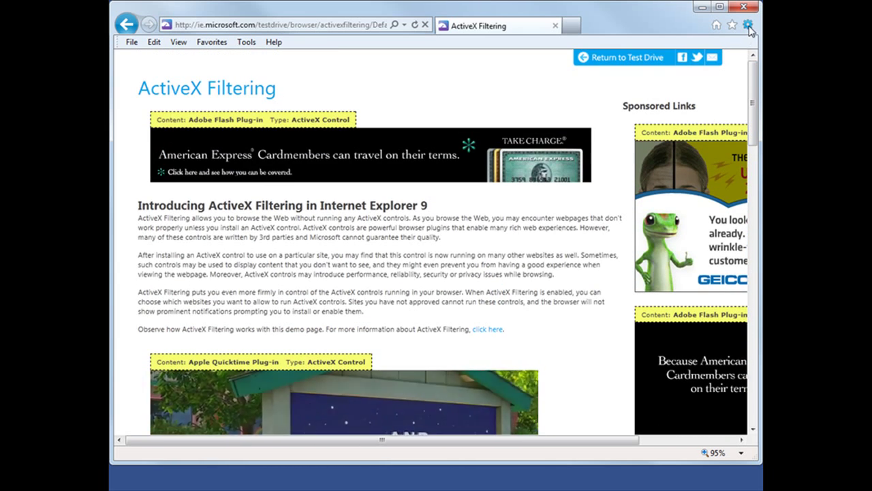
Step: Re-enable ActiveX Filtering and reload the demo page to show static images and HTML5 video
{"action": "left_click", "coordinate": [747, 25]}
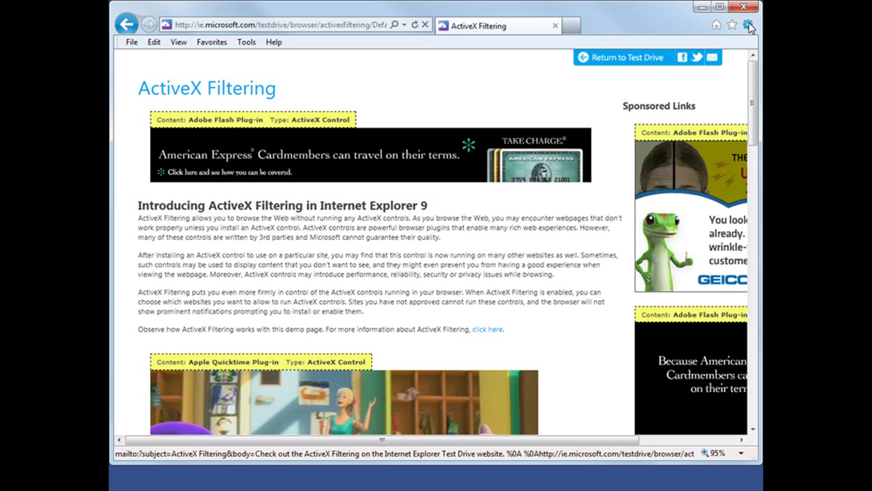
{"action": "left_click", "coordinate": [748, 26]}
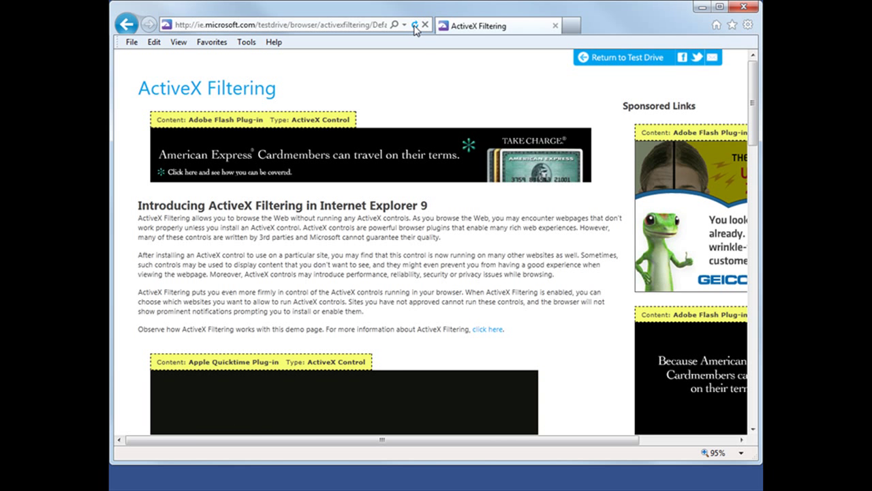
{"action": "left_click", "coordinate": [426, 26]}
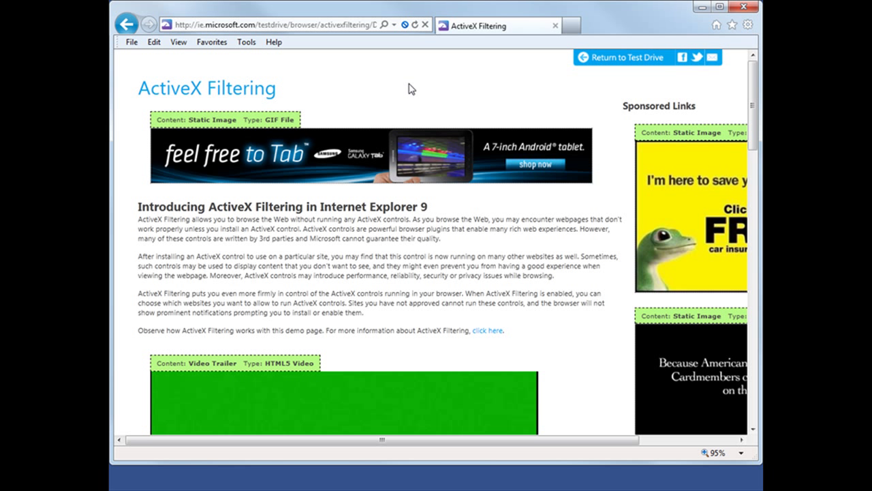
{"action": "mouse_move", "coordinate": [265, 164]}
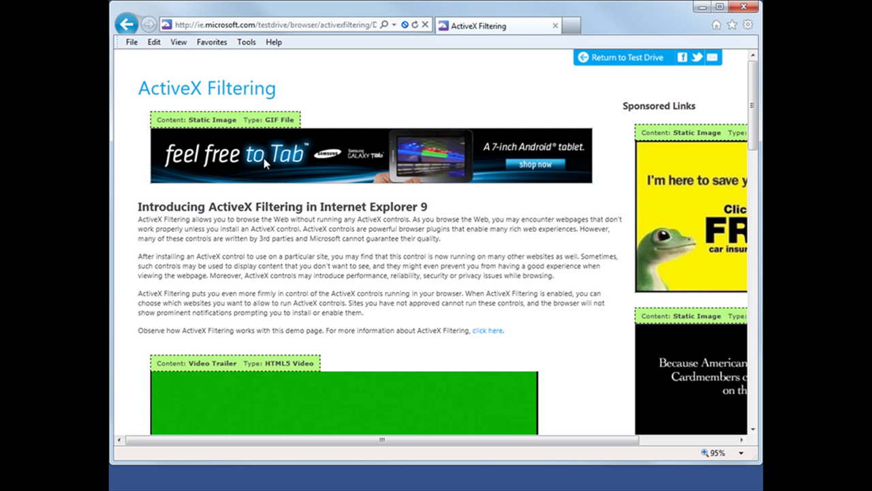
{"action": "mouse_move", "coordinate": [292, 376]}
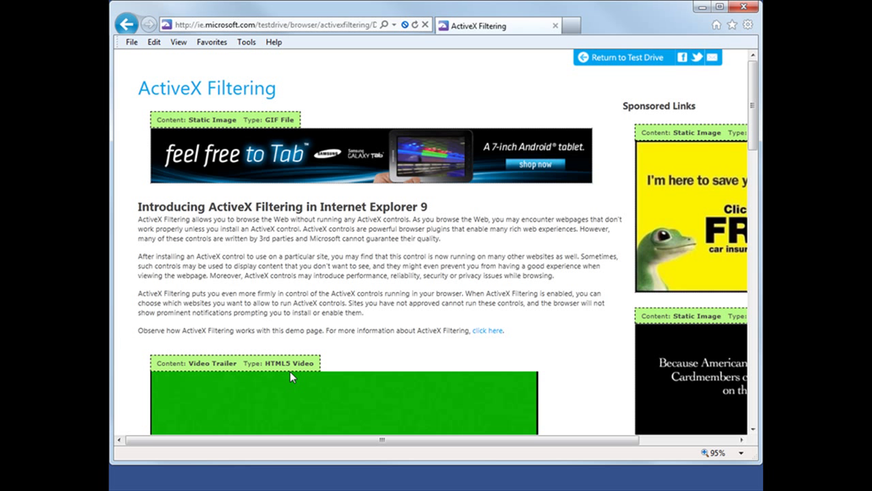
{"action": "mouse_move", "coordinate": [257, 143]}
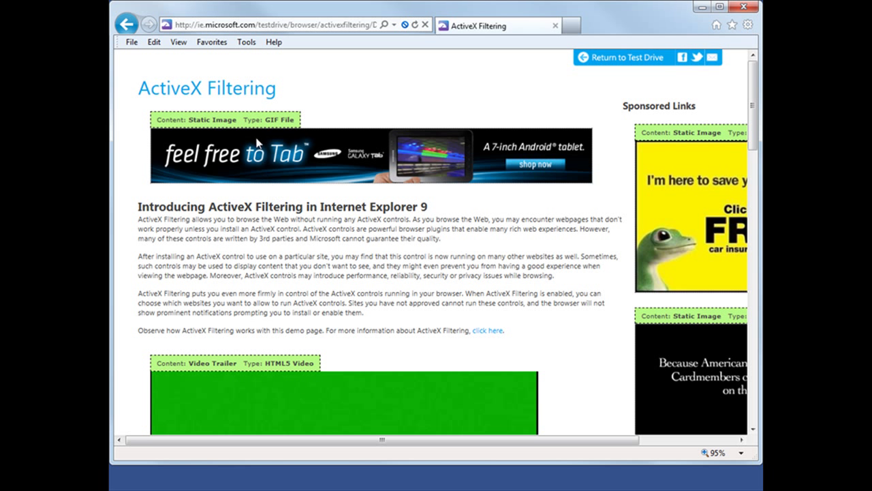
Step: Go to the test drive's ActiveX Filtering Video Page, where the embedded video is blocked
{"action": "left_click", "coordinate": [211, 42]}
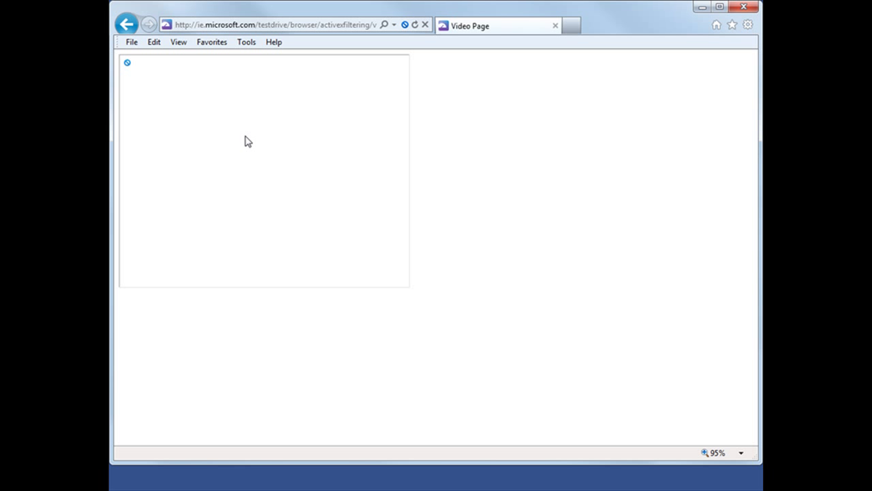
{"action": "mouse_move", "coordinate": [198, 116]}
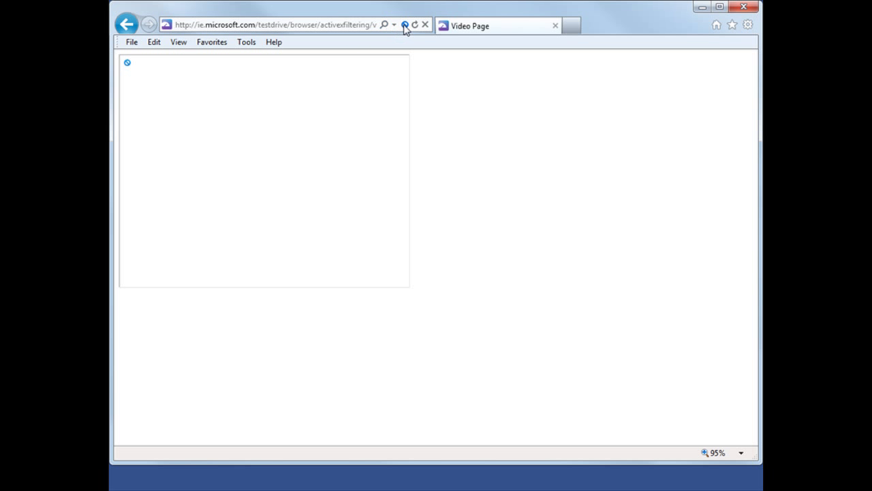
Step: Turn off ActiveX Filtering for the test drive site so its YouTube video plays
{"action": "left_click", "coordinate": [404, 24]}
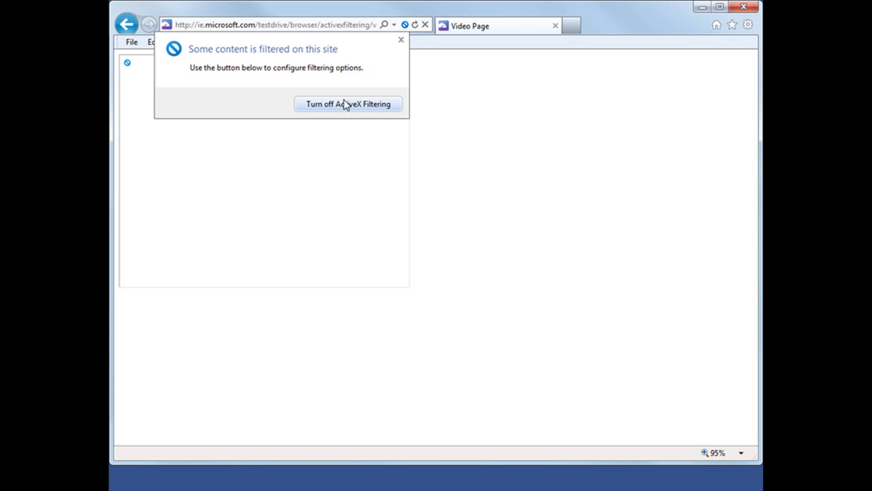
{"action": "left_click", "coordinate": [348, 104]}
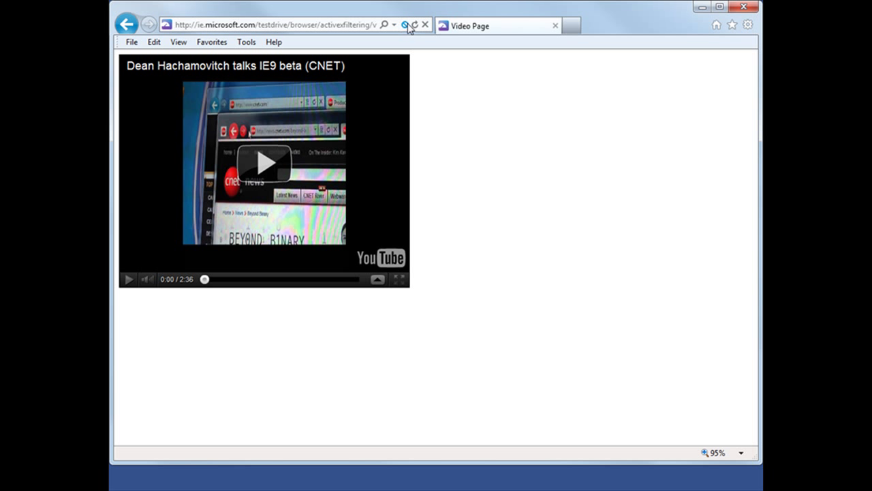
{"action": "mouse_move", "coordinate": [406, 25]}
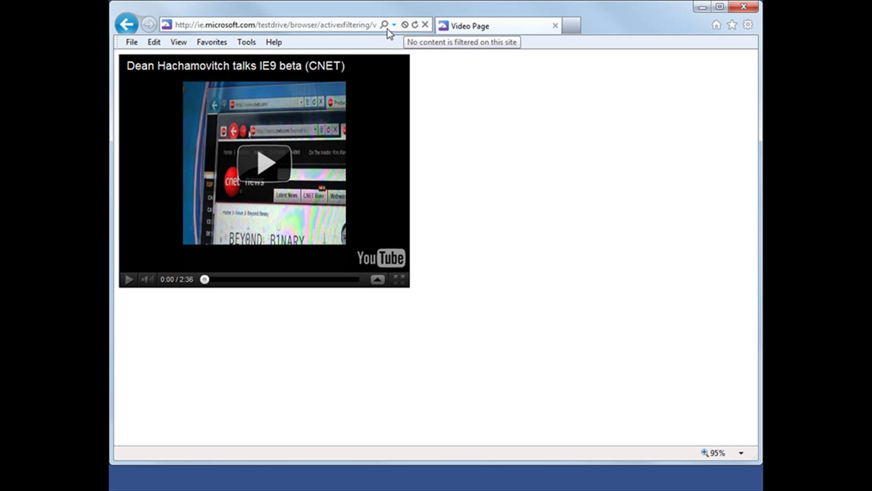
{"action": "left_click", "coordinate": [211, 41]}
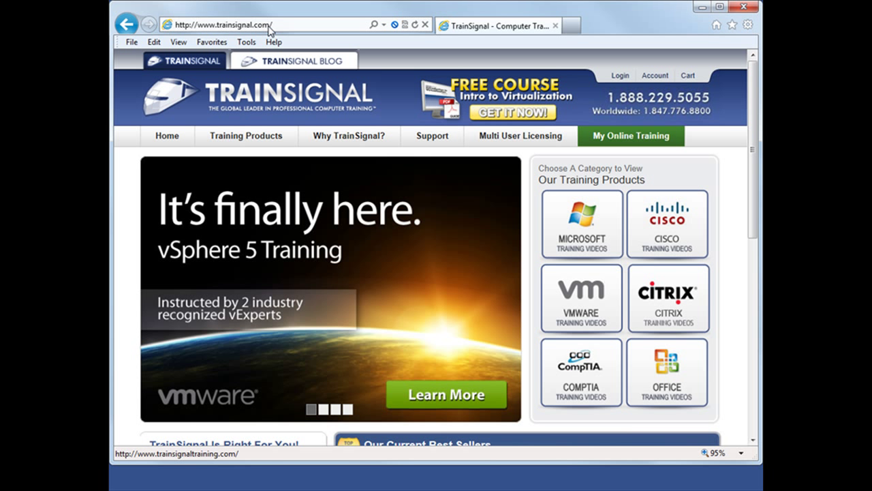
{"action": "mouse_move", "coordinate": [387, 21]}
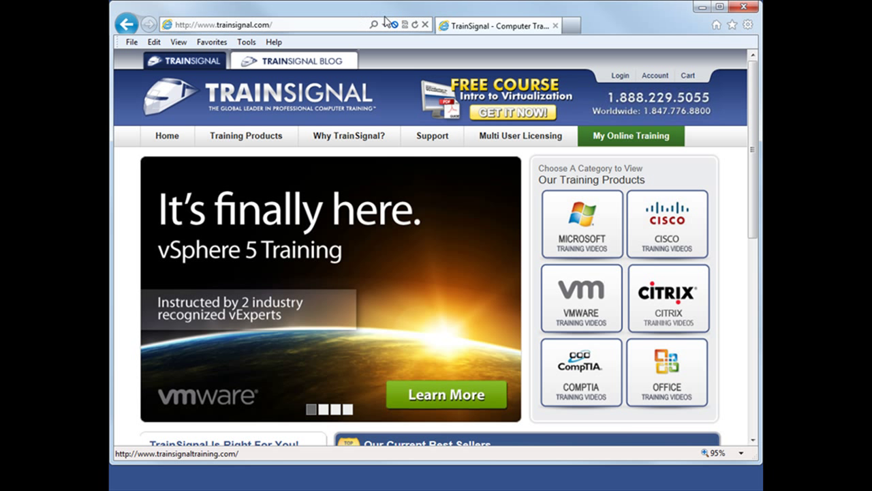
{"action": "mouse_move", "coordinate": [395, 24]}
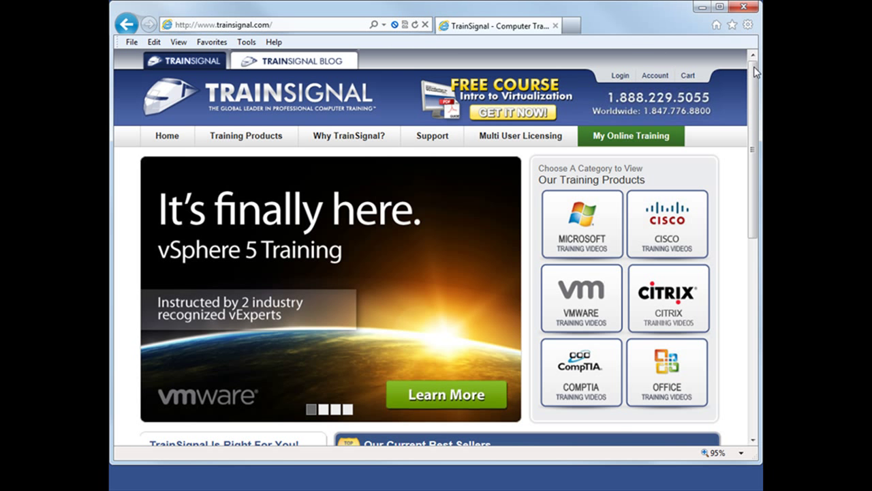
Step: Play TrainSignal's 'Watch This Video' promo, allow its blocked ActiveX content, then close the overlay
{"action": "scroll", "scroll_direction": "down", "scroll_amount": 3}
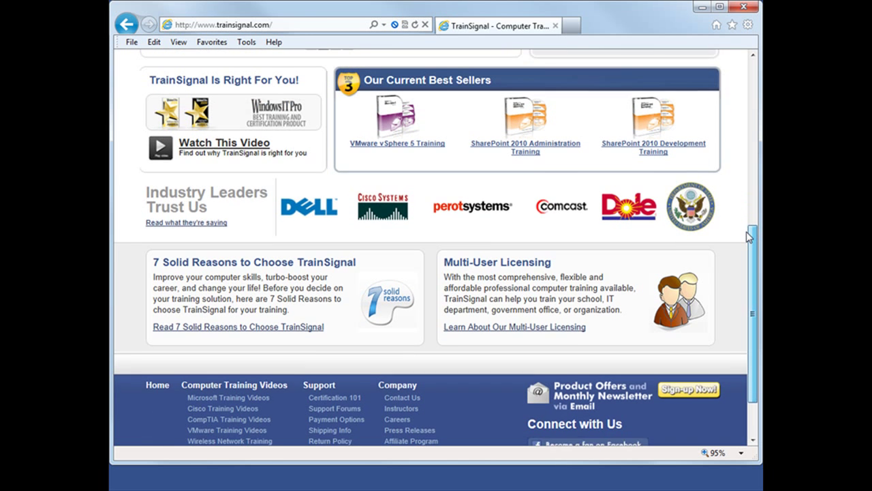
{"action": "scroll", "scroll_direction": "down", "scroll_amount": 3}
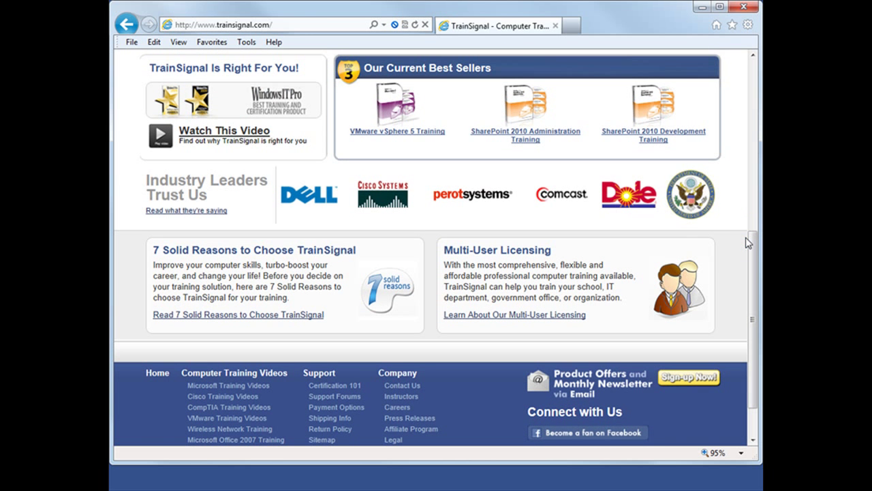
{"action": "mouse_move", "coordinate": [225, 130]}
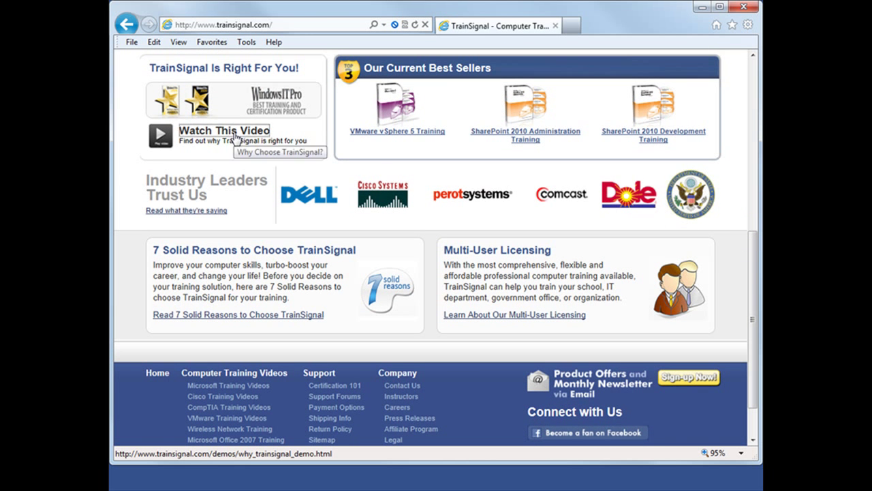
{"action": "left_click", "coordinate": [224, 130]}
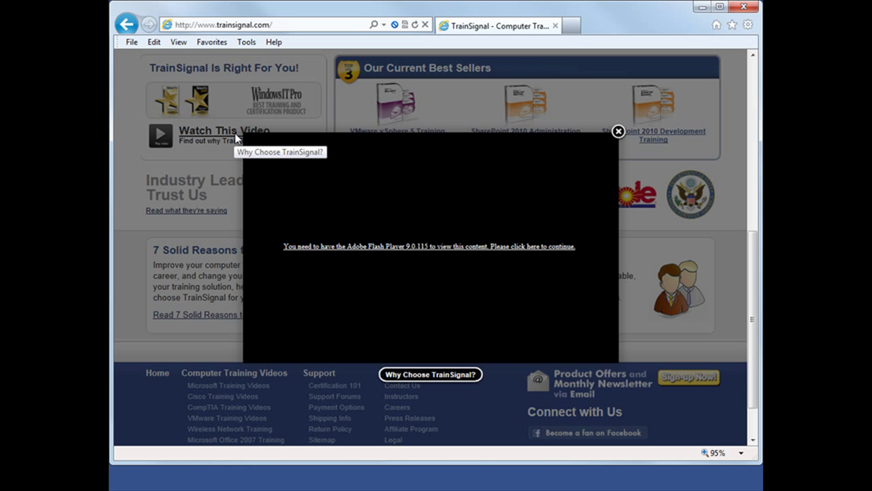
{"action": "mouse_move", "coordinate": [282, 233]}
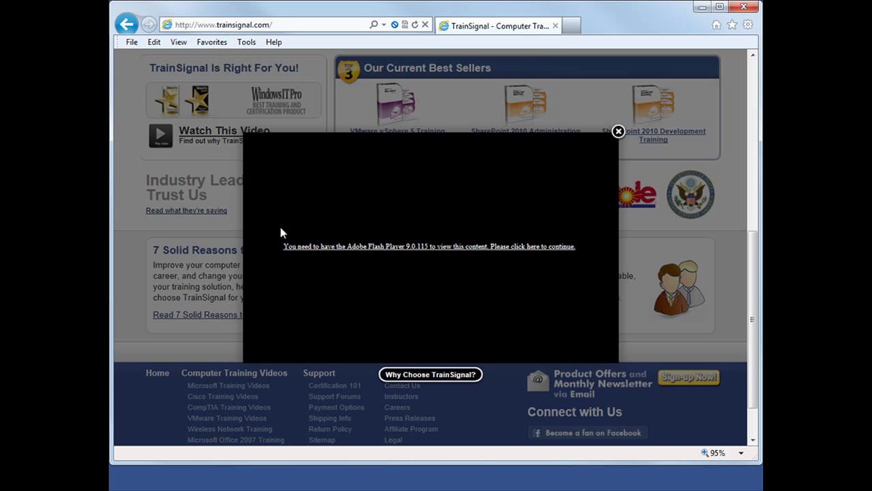
{"action": "mouse_move", "coordinate": [367, 250]}
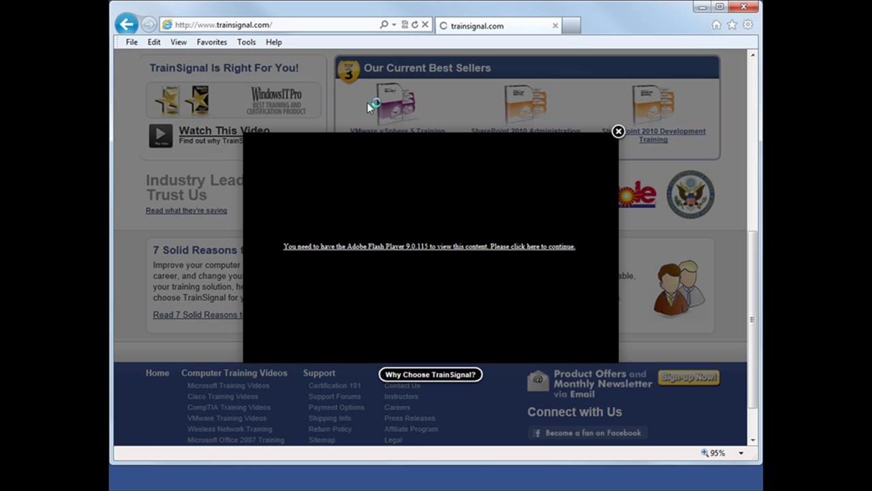
{"action": "left_click", "coordinate": [617, 131]}
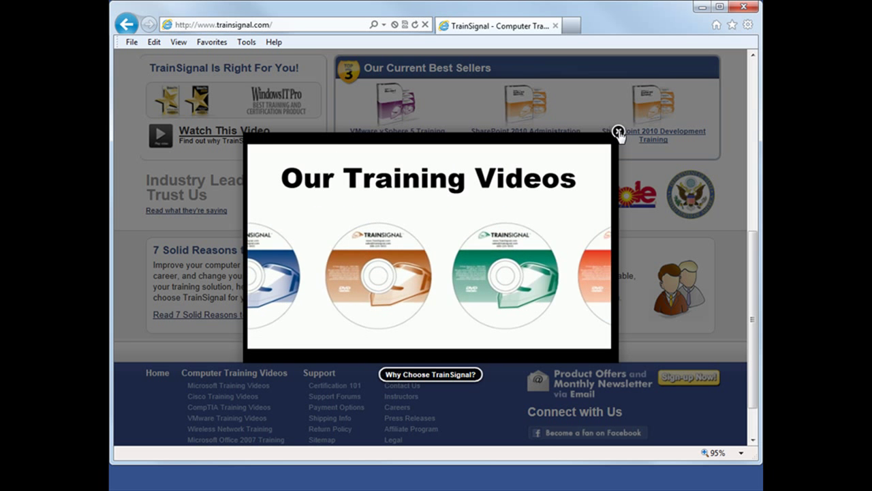
{"action": "left_click", "coordinate": [619, 131]}
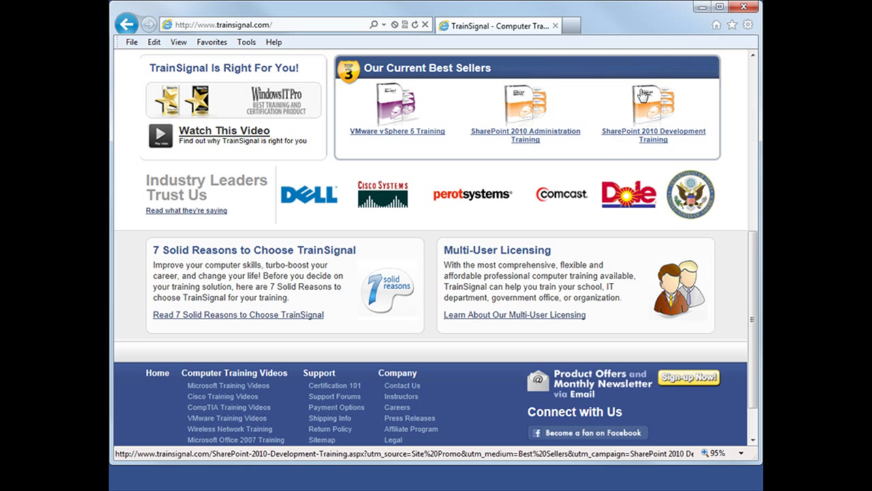
Step: Open Internet Options at the Security tab for the Internet zone
{"action": "left_click", "coordinate": [747, 25]}
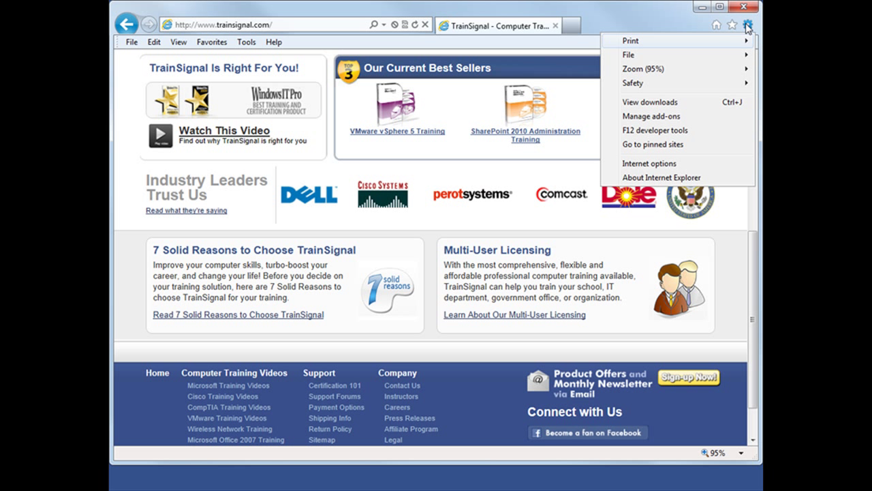
{"action": "left_click", "coordinate": [649, 163]}
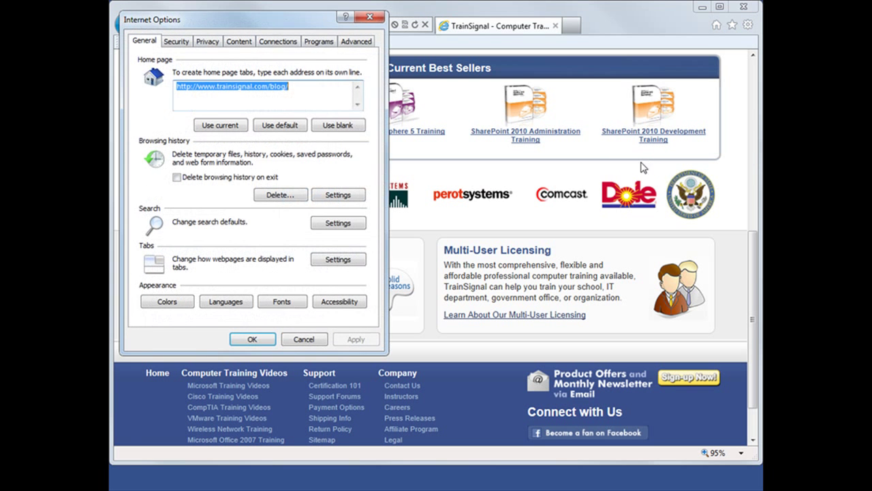
{"action": "left_click", "coordinate": [176, 41]}
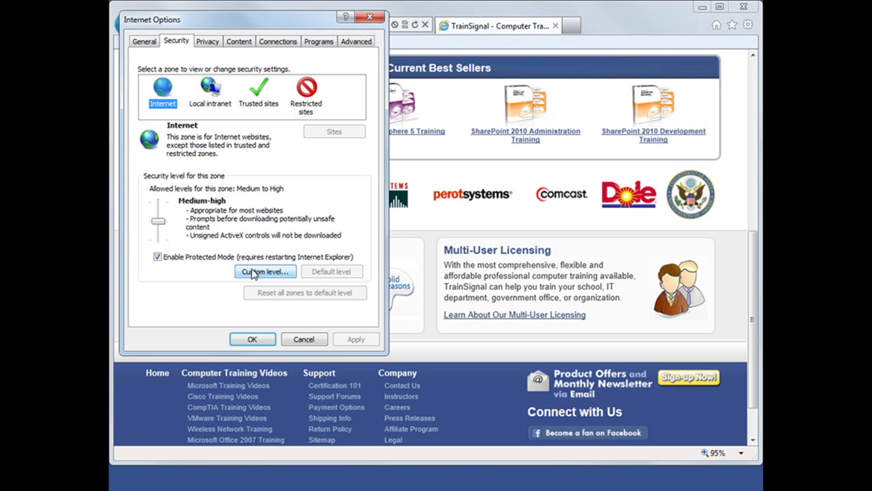
Step: Browse the Internet zone's custom level down to Scripting > Enable XSS filter, then close it
{"action": "left_click", "coordinate": [265, 271]}
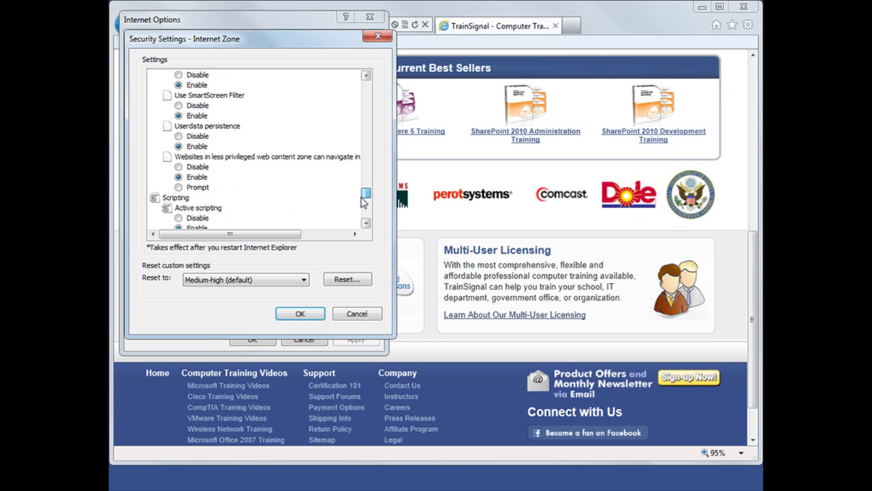
{"action": "scroll", "scroll_direction": "down", "scroll_amount": 3}
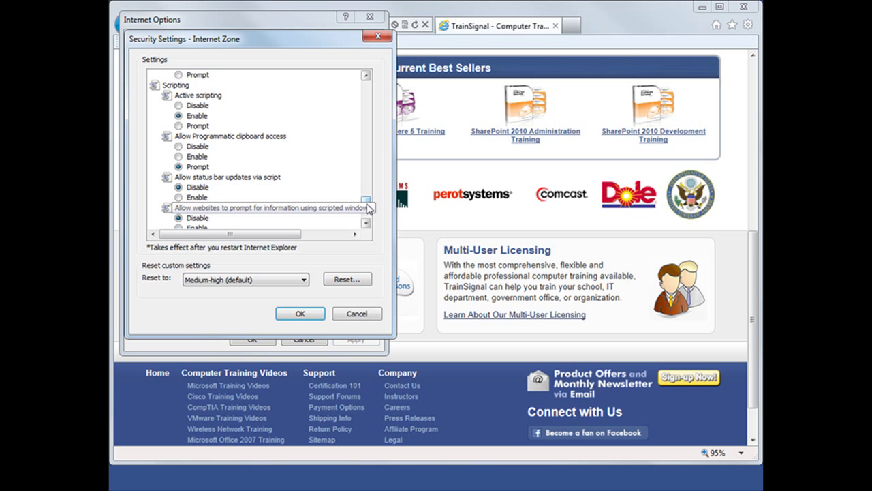
{"action": "scroll", "scroll_direction": "down", "scroll_amount": 3}
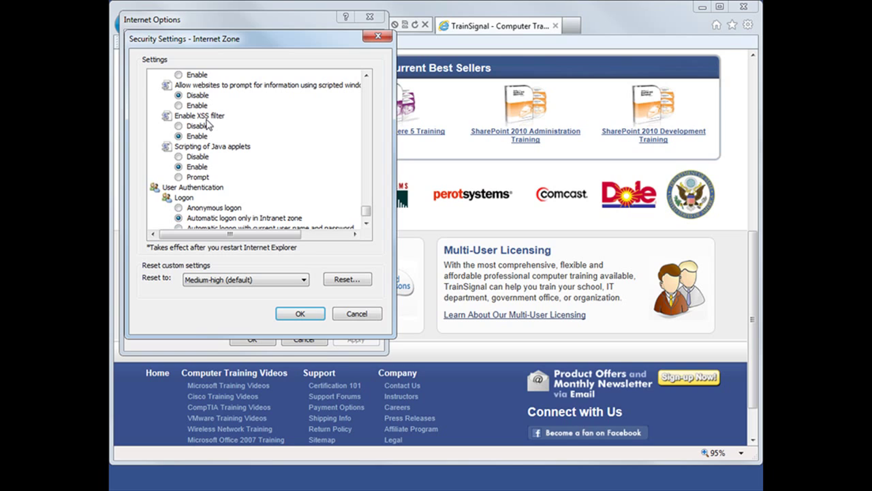
{"action": "left_click", "coordinate": [300, 314]}
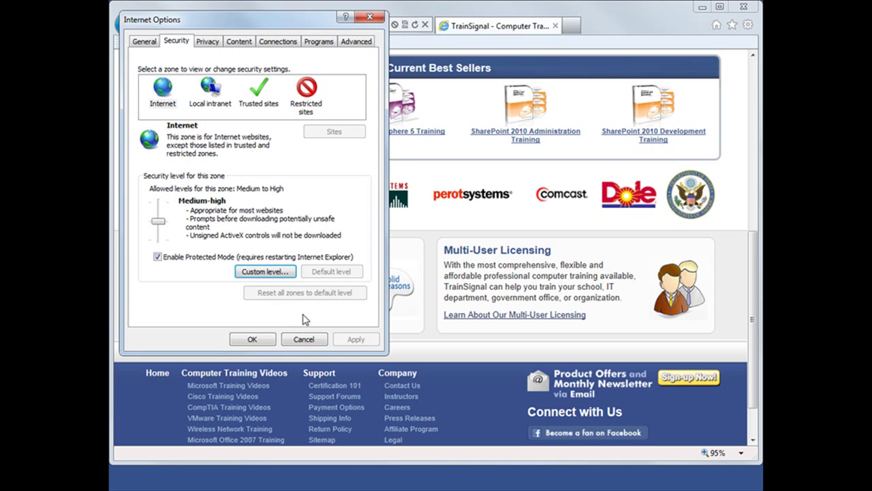